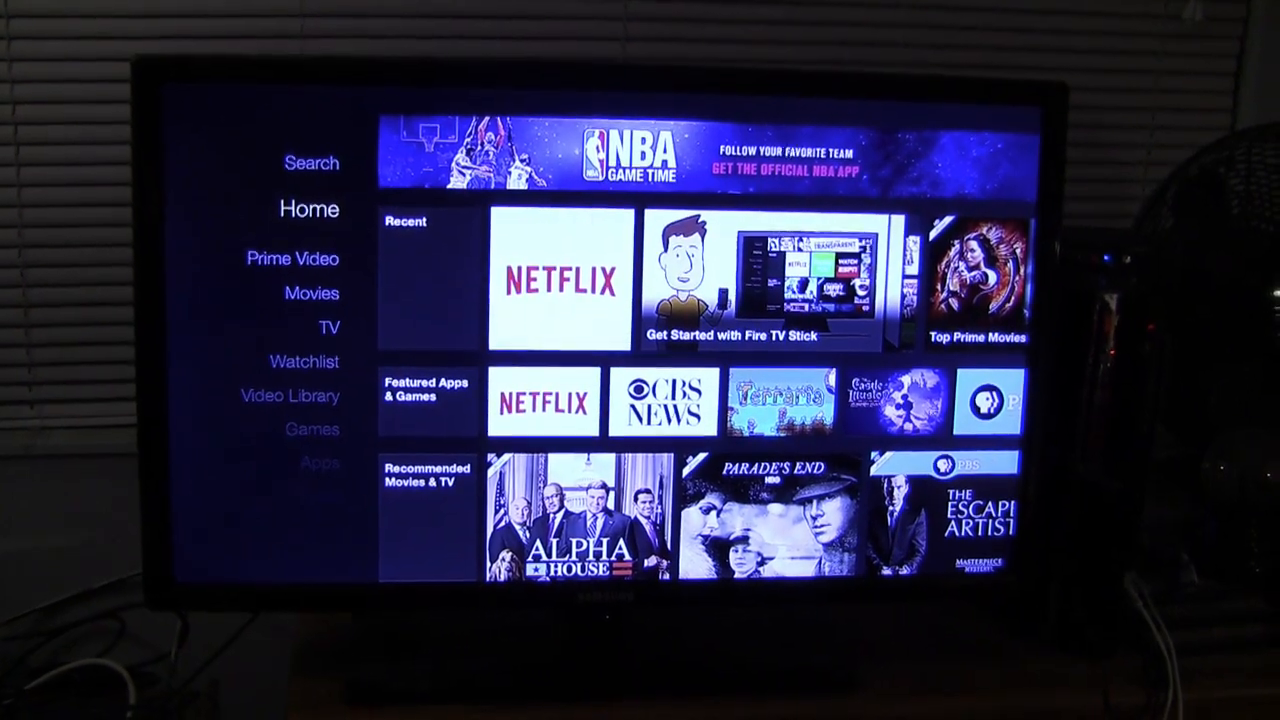
Scroll the Fire TV home menu down and select Settings
scroll(down, 3)
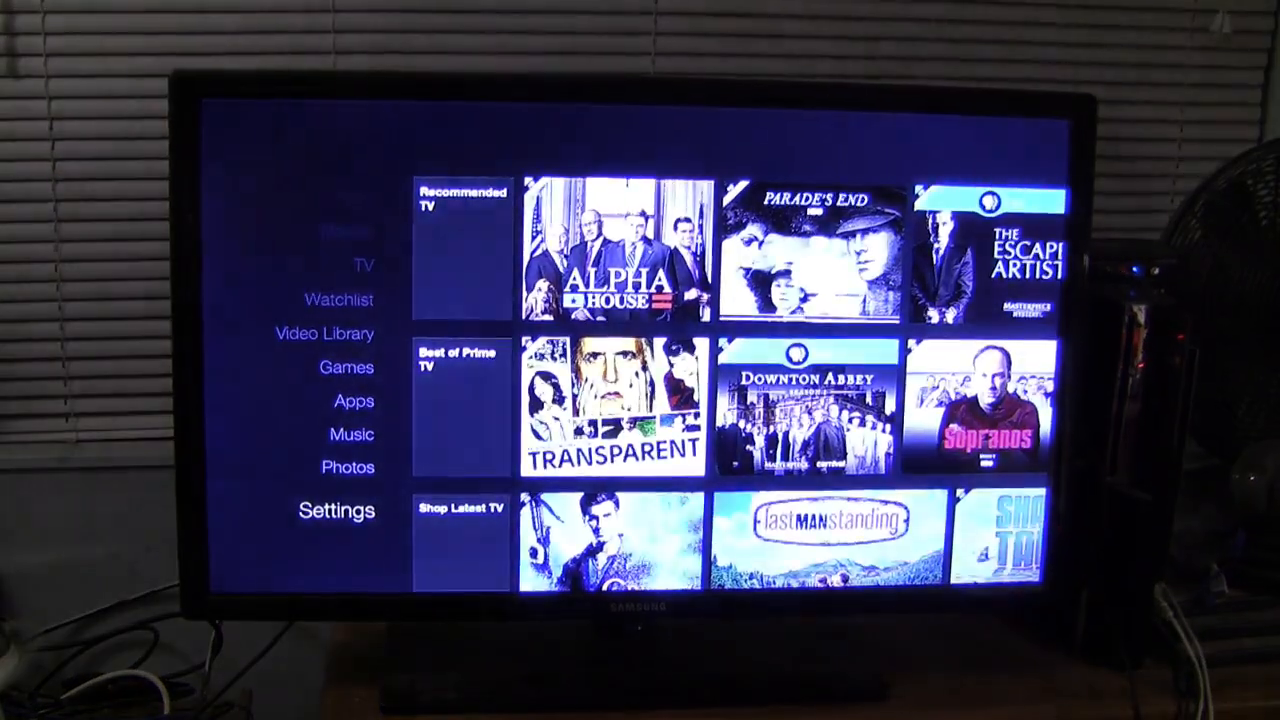
click(336, 510)
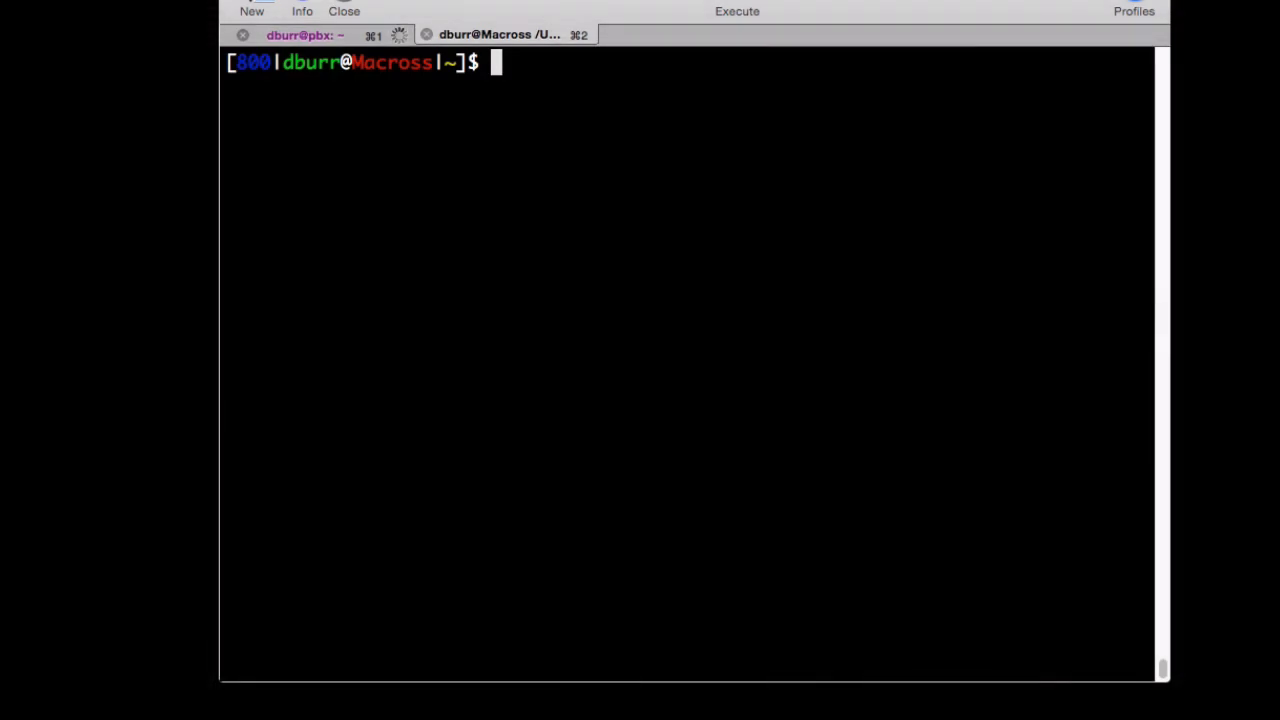
Connect adb to the Fire TV at its 192.168. IP address
text(adb co)
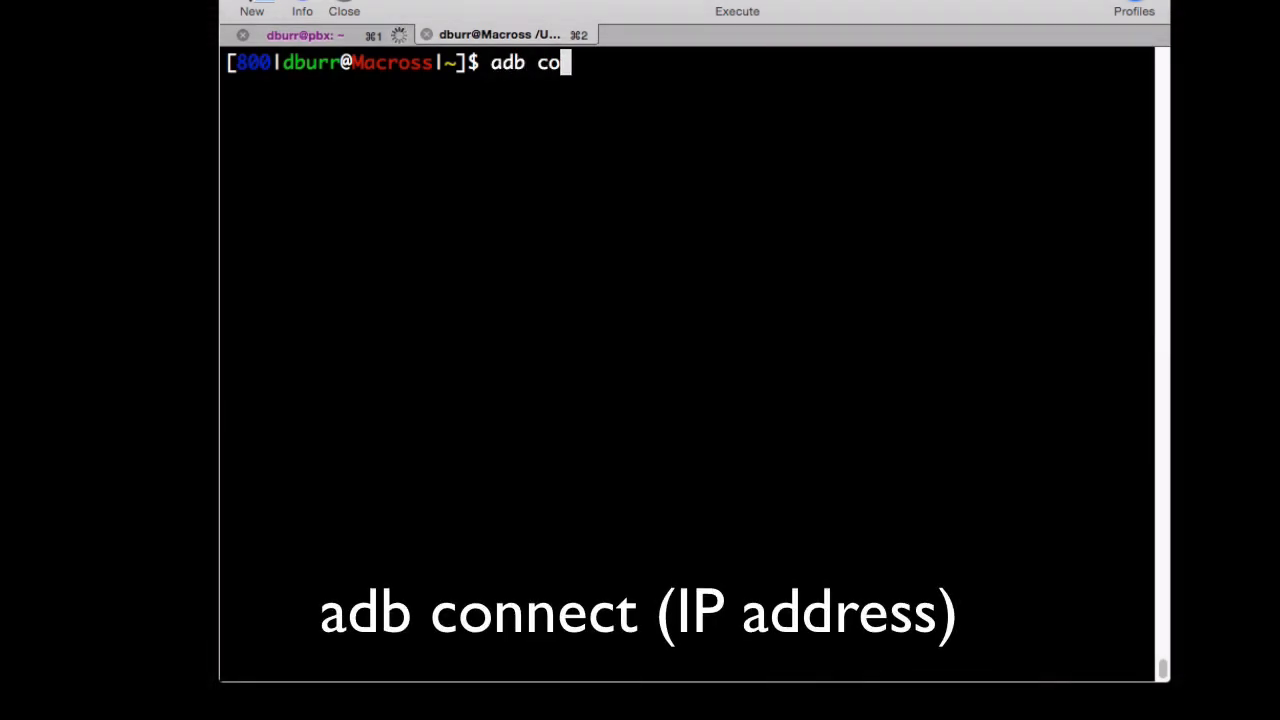
text(nnect)
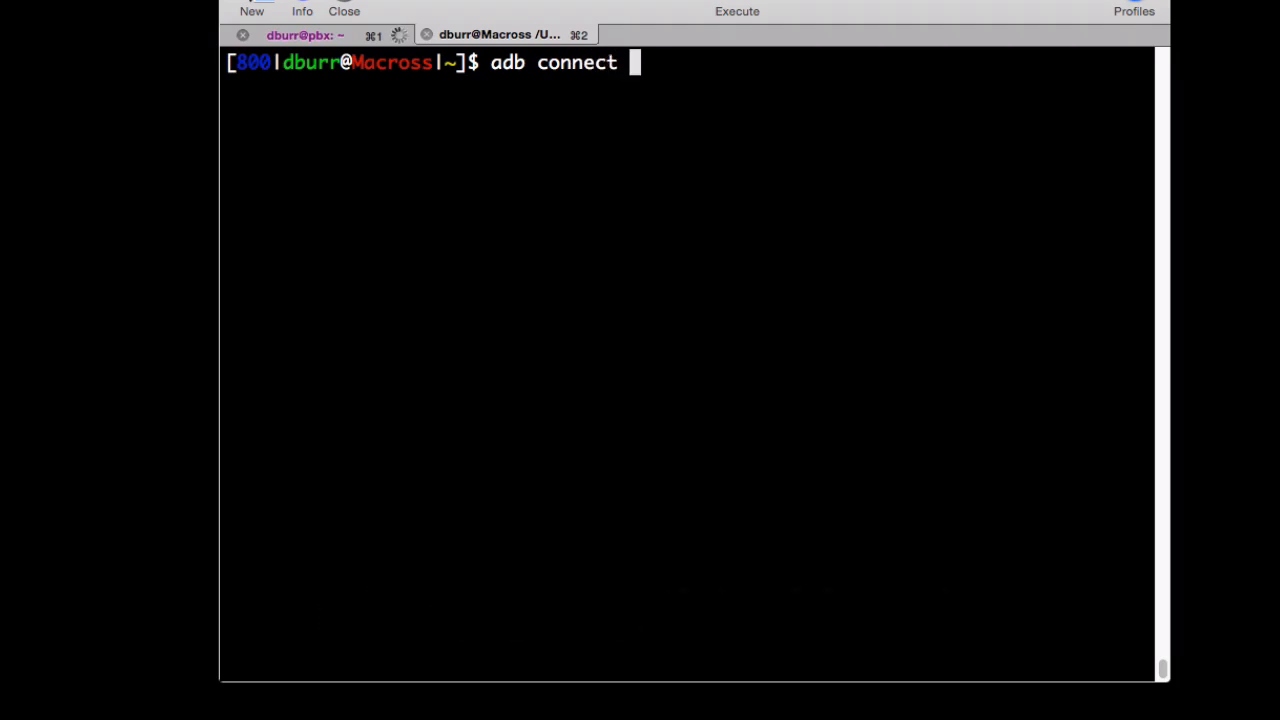
text(192.168.)
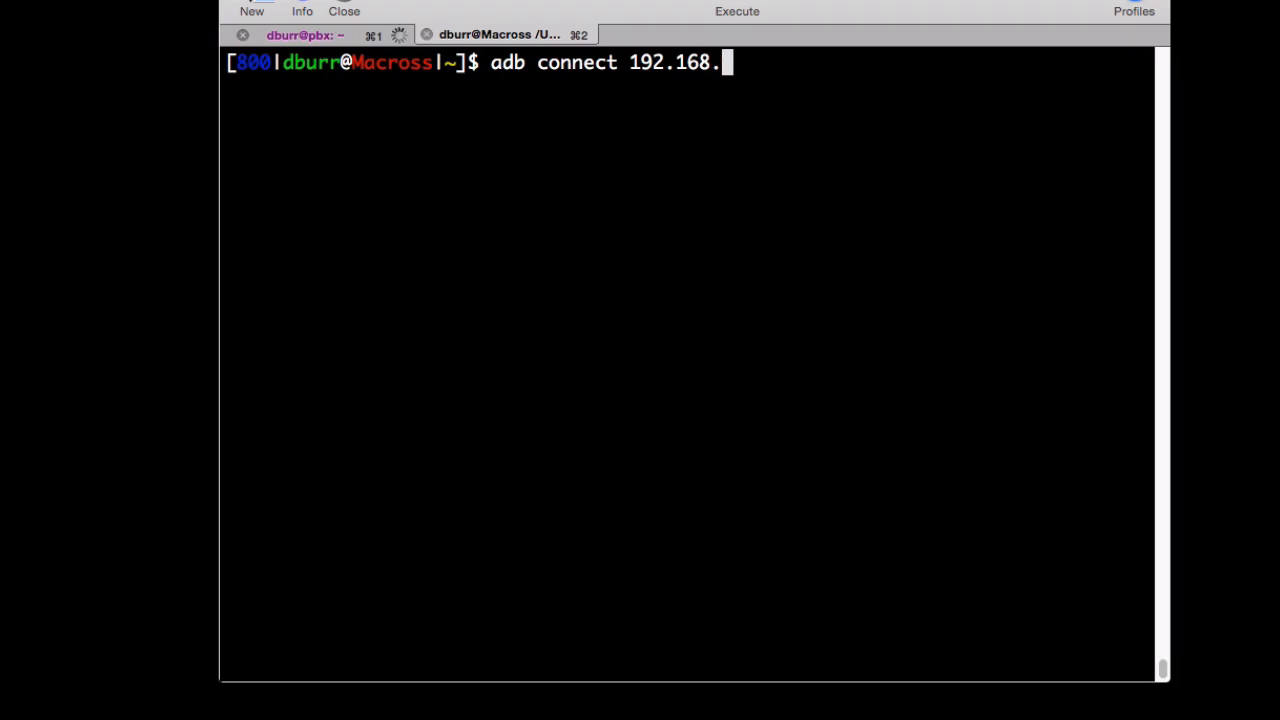
key(Return)
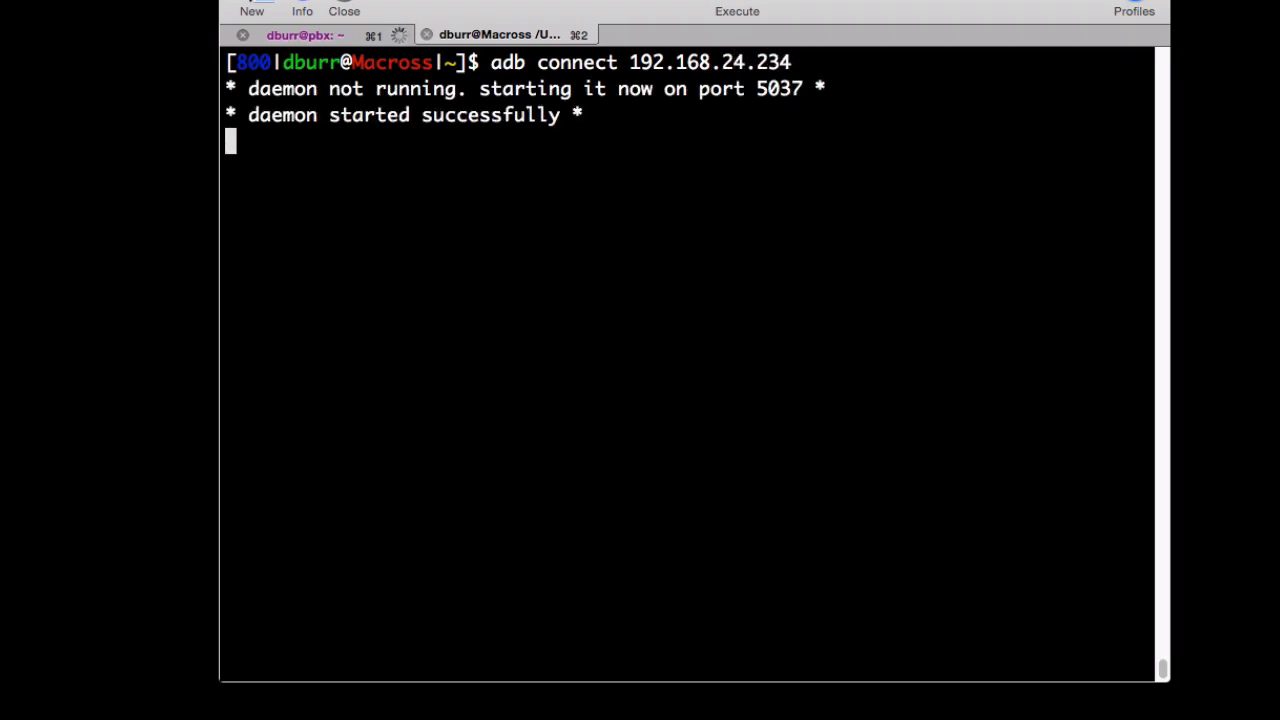
key(Return)
text(cd ~/Dow)
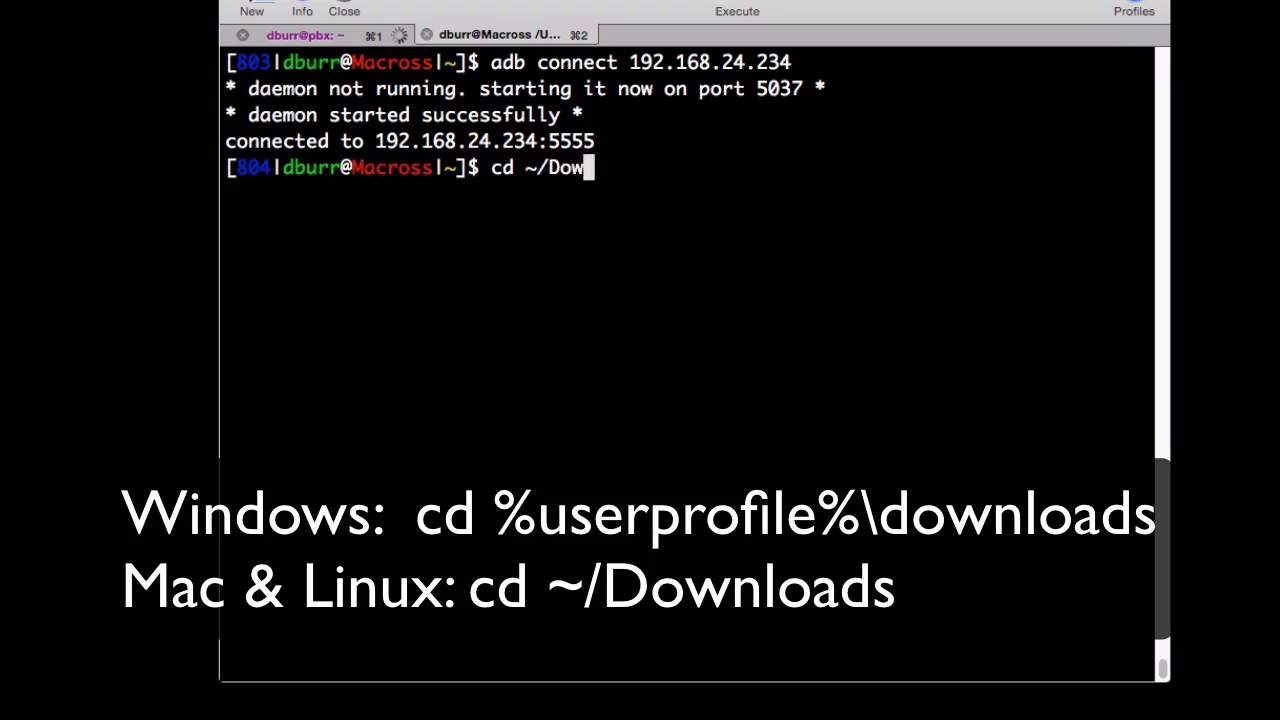
From ~/Downloads, run adb install com.crunchyroll.crunchyroid.apk on the device
key(Return)
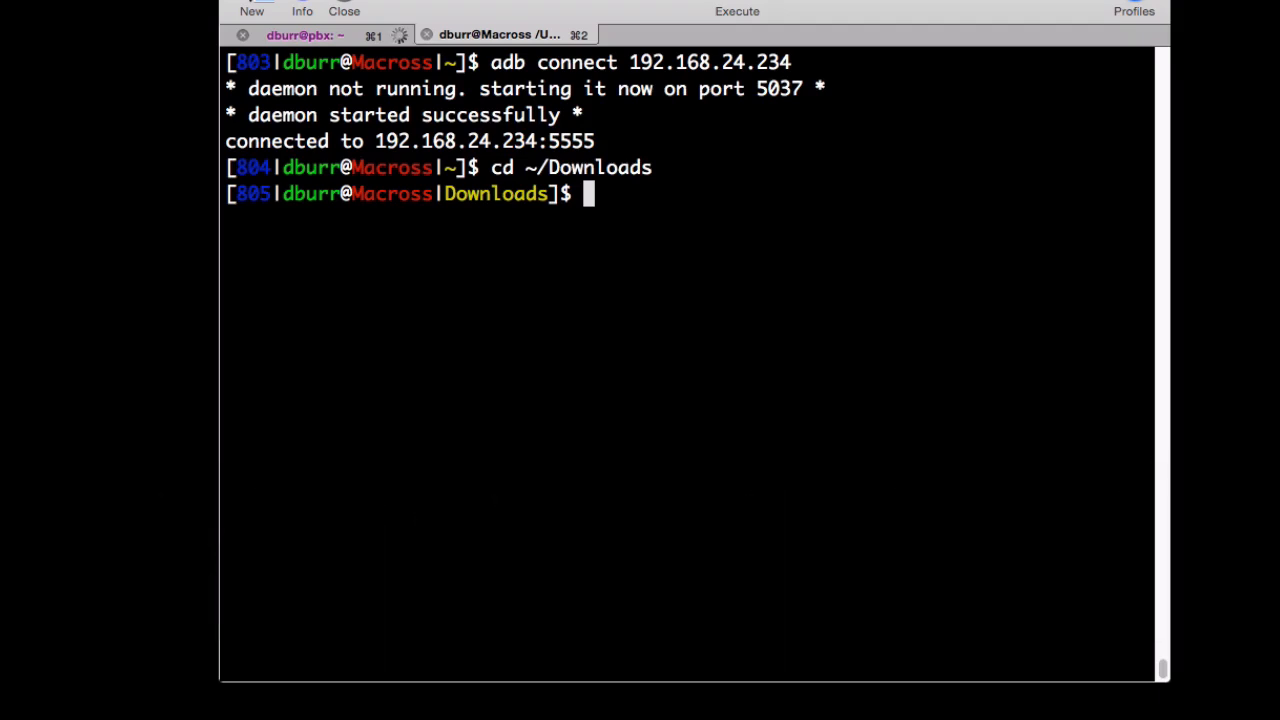
text(adb insta)
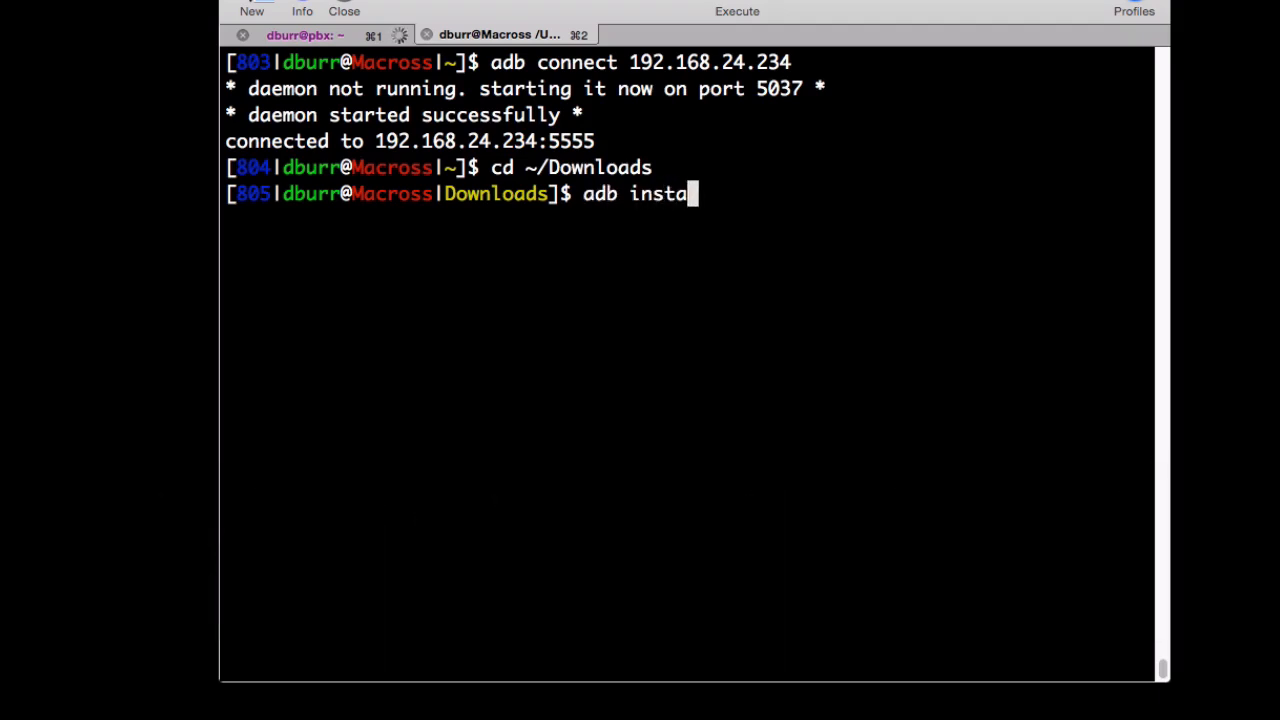
text(ll com.crunchyroll.crunchyroid.apk)
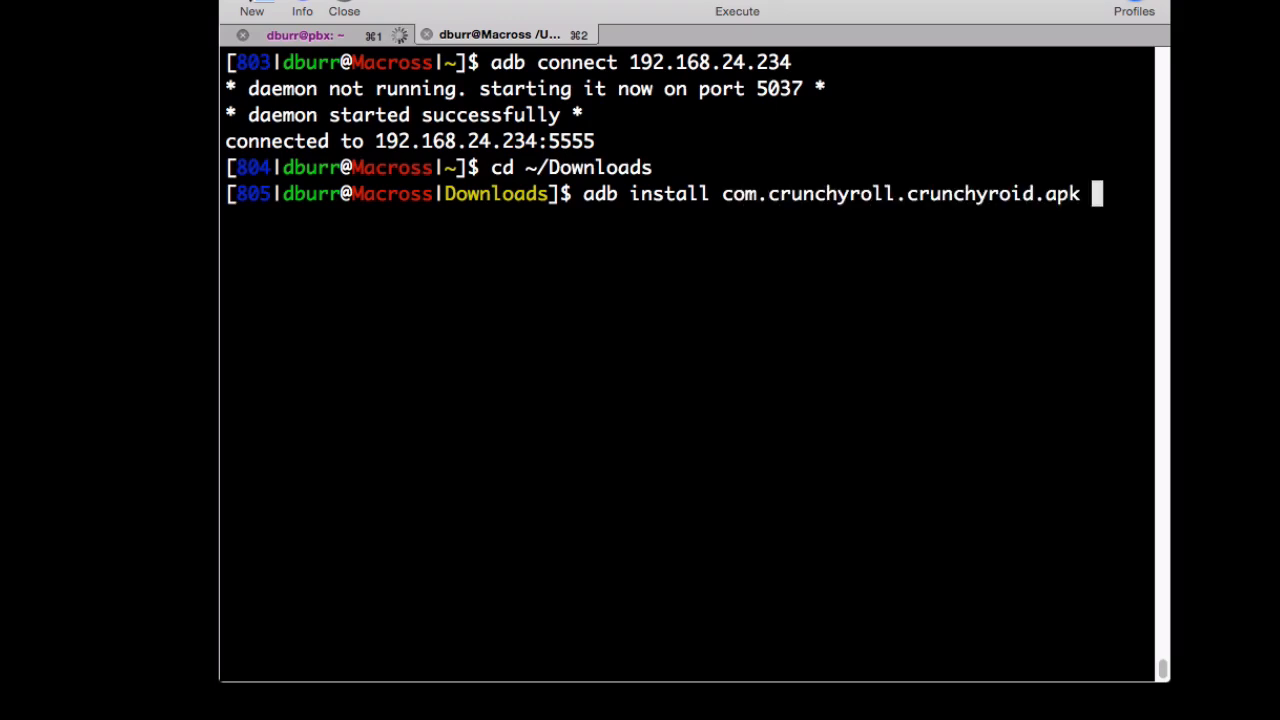
key(Return)
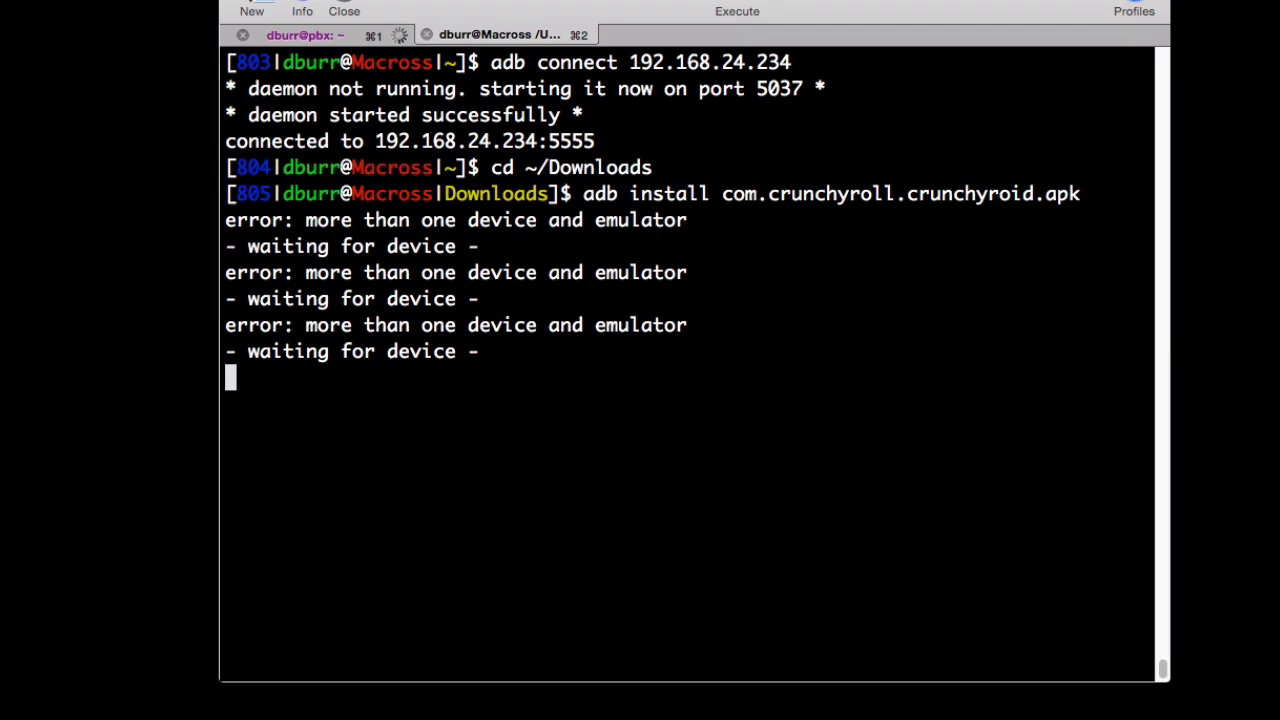
Cancel the stuck install with Ctrl+C and rerun the Crunchyroll APK install until Success
key(ctrl+c)
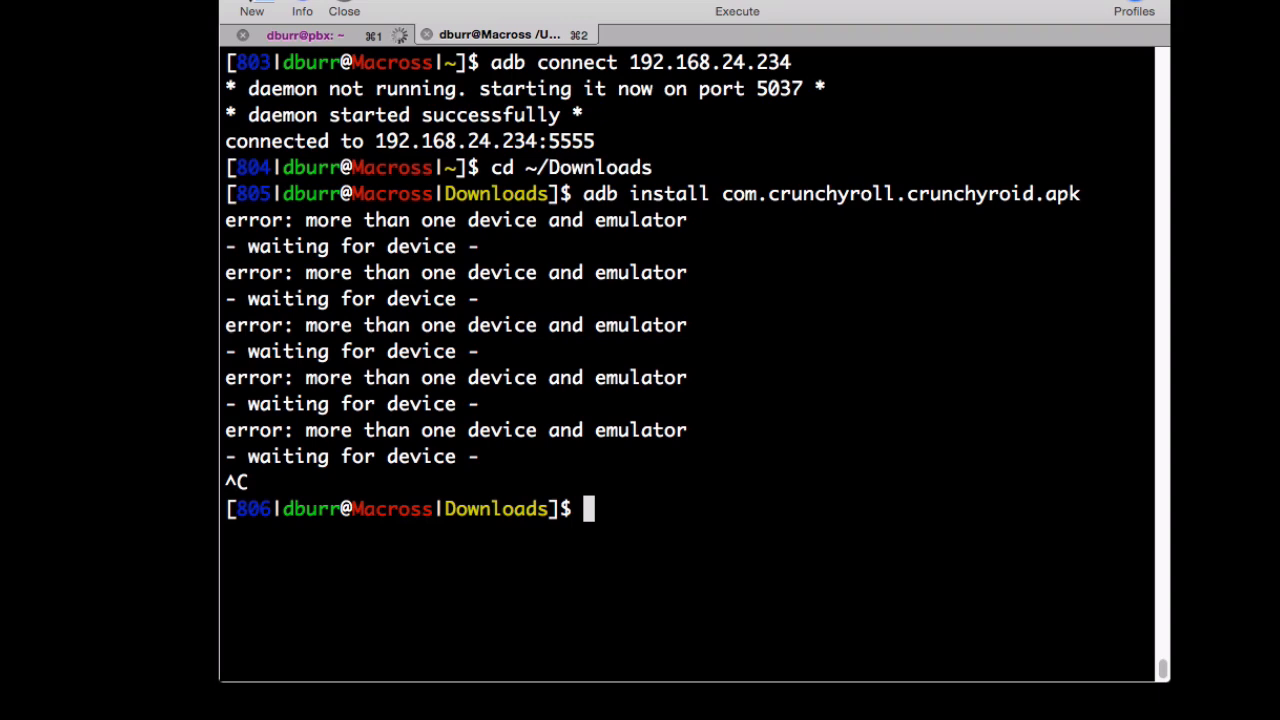
key(Return)
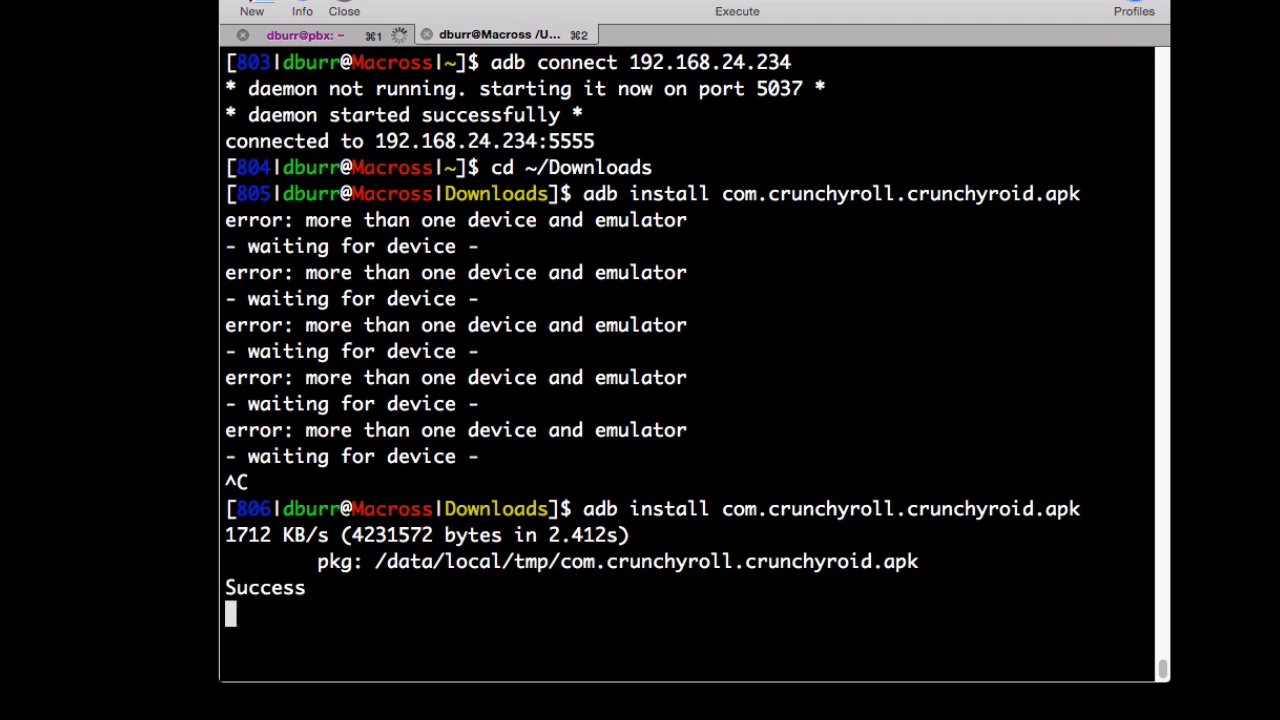
key(Return)
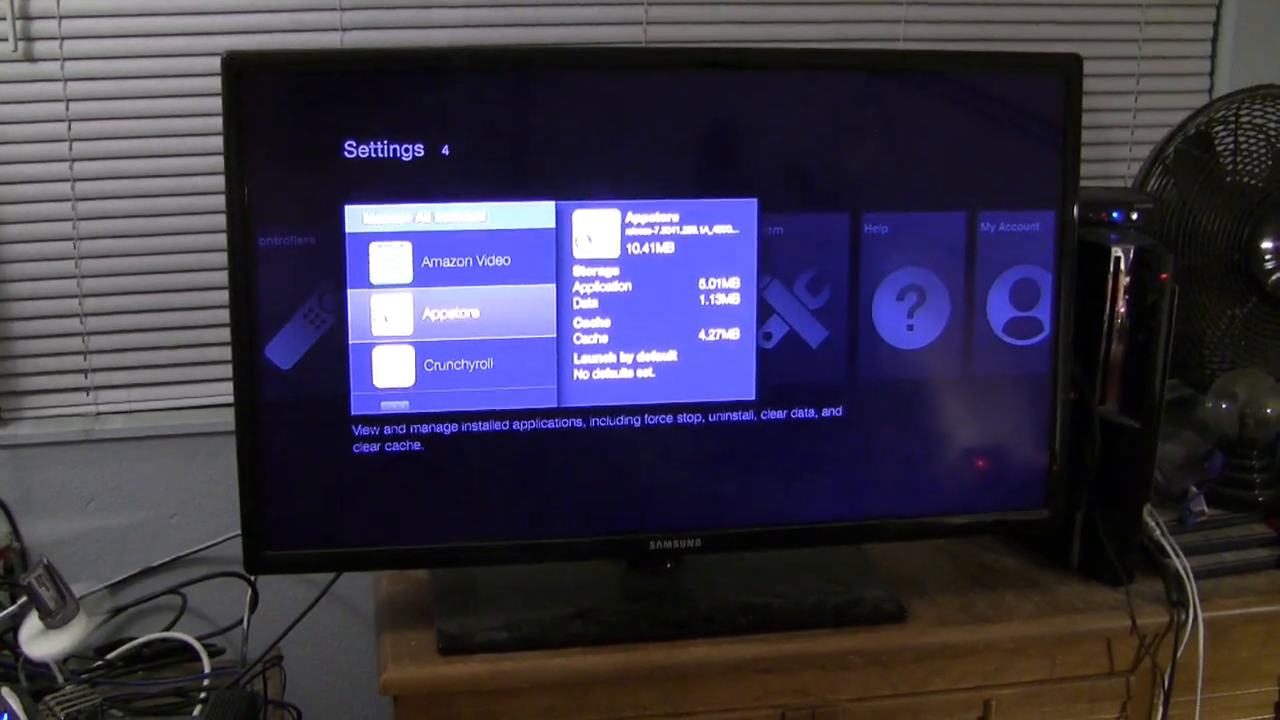
Open Crunchyroll's page under Manage All Installed Applications and move toward Launch application
scroll(down, 3)
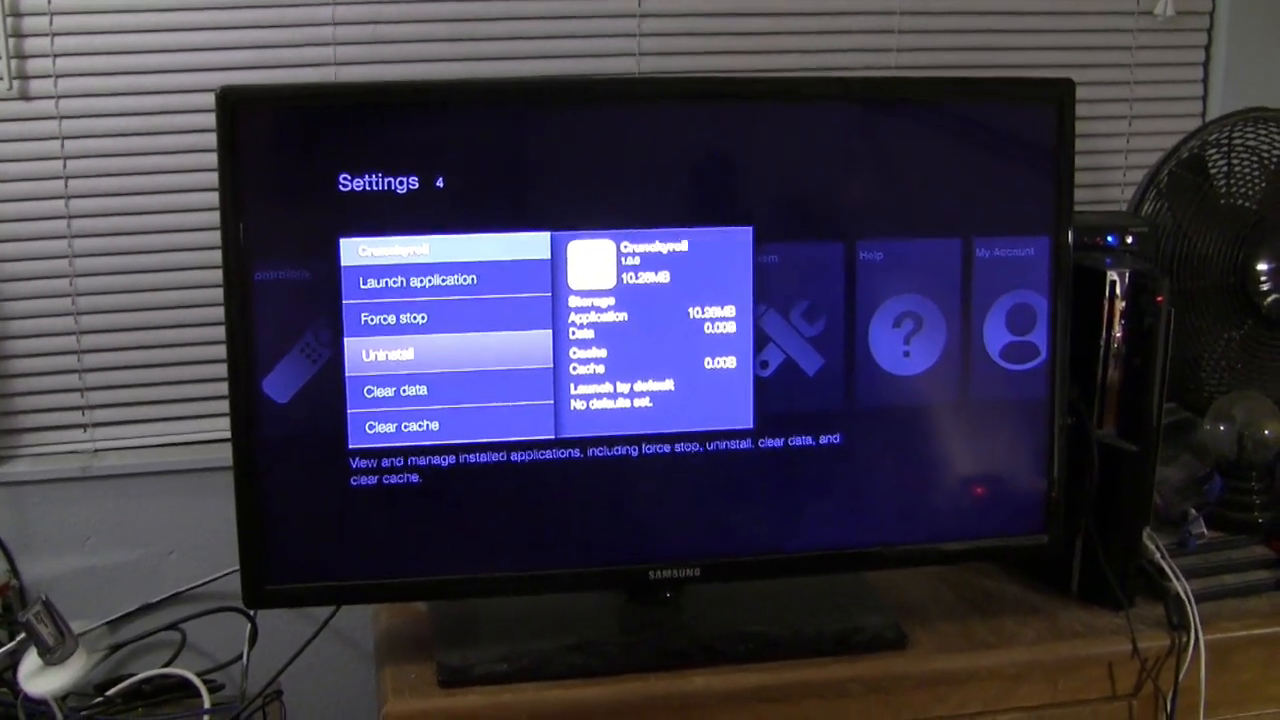
key(up)
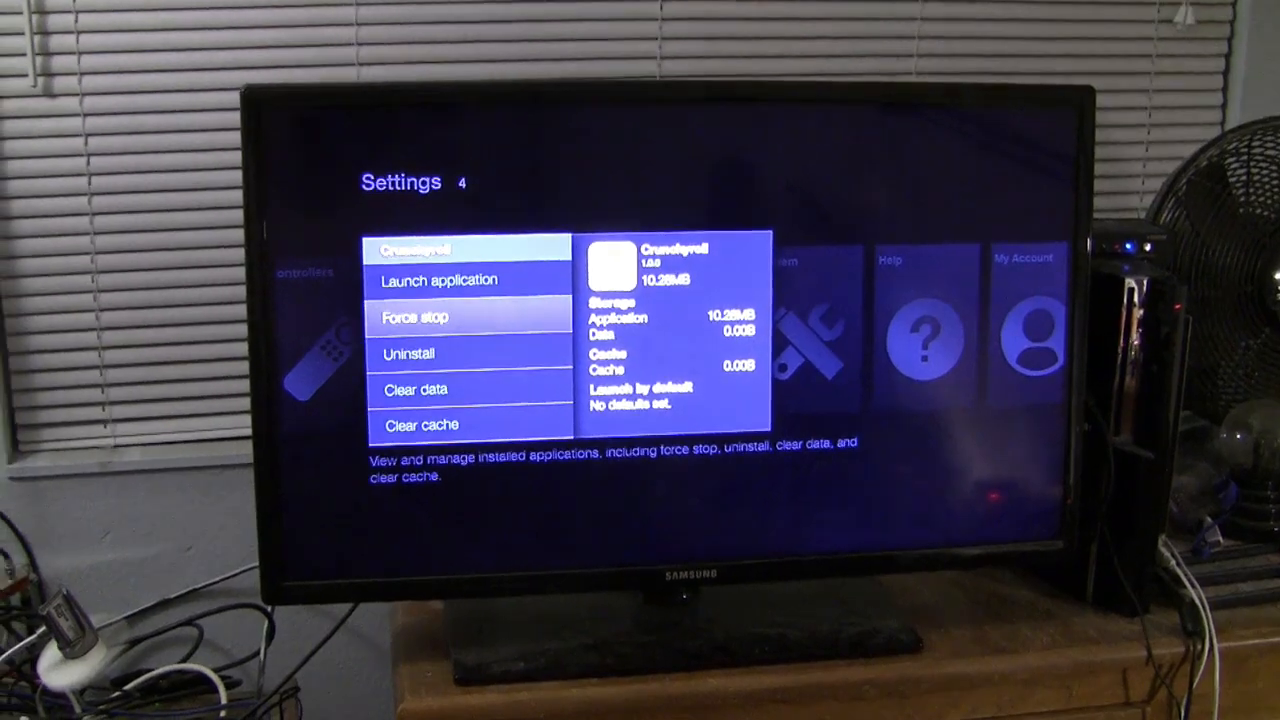
Launch Crunchyroll, open Log In, and type the first username letters on-screen
key(up)
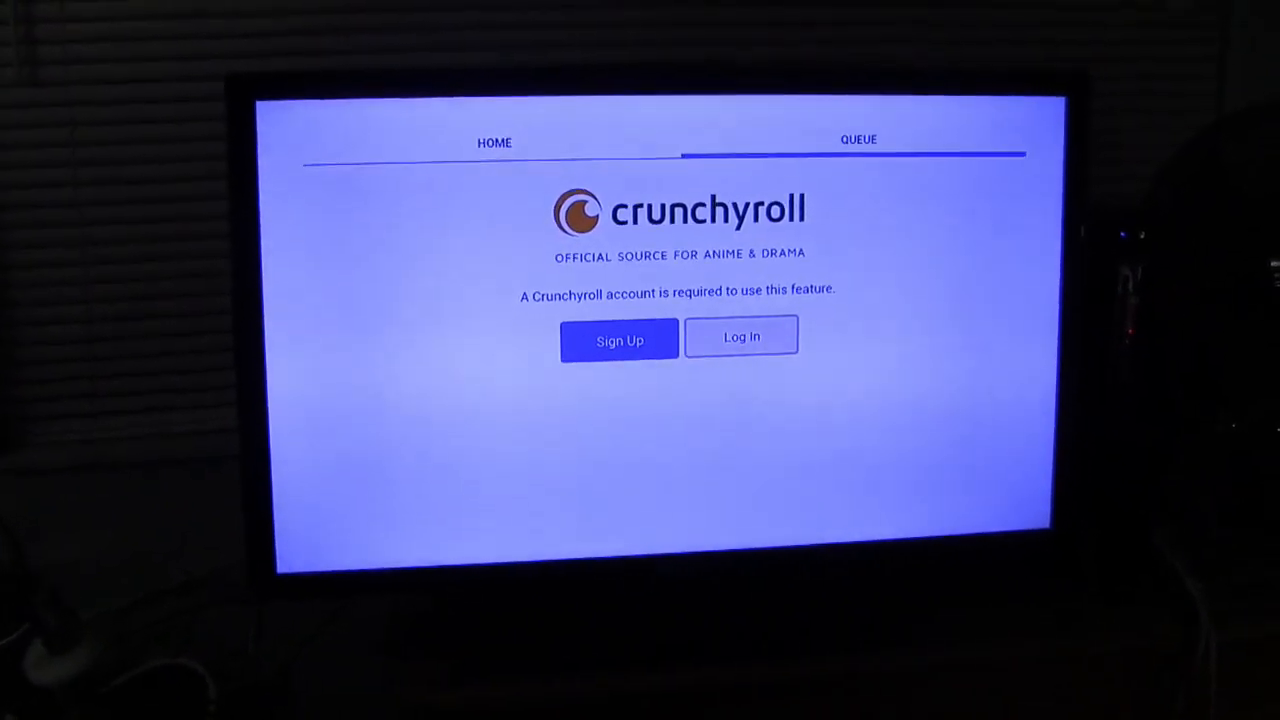
click(741, 337)
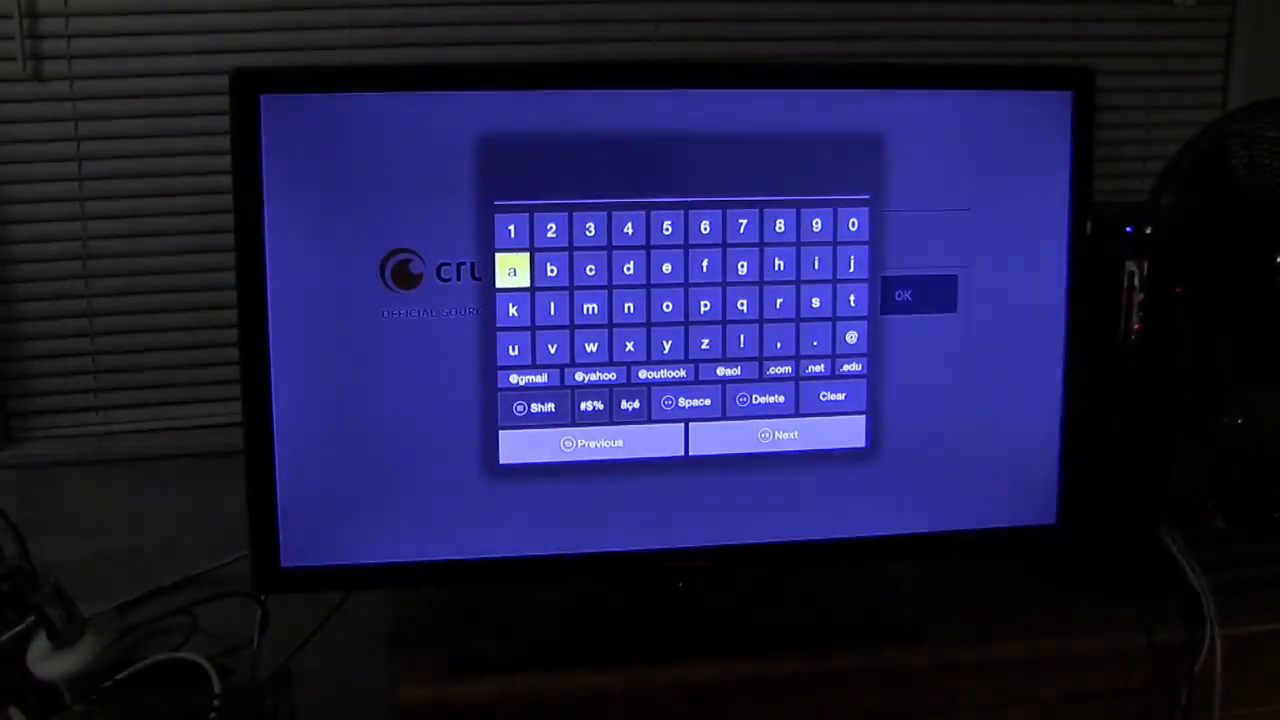
click(628, 268)
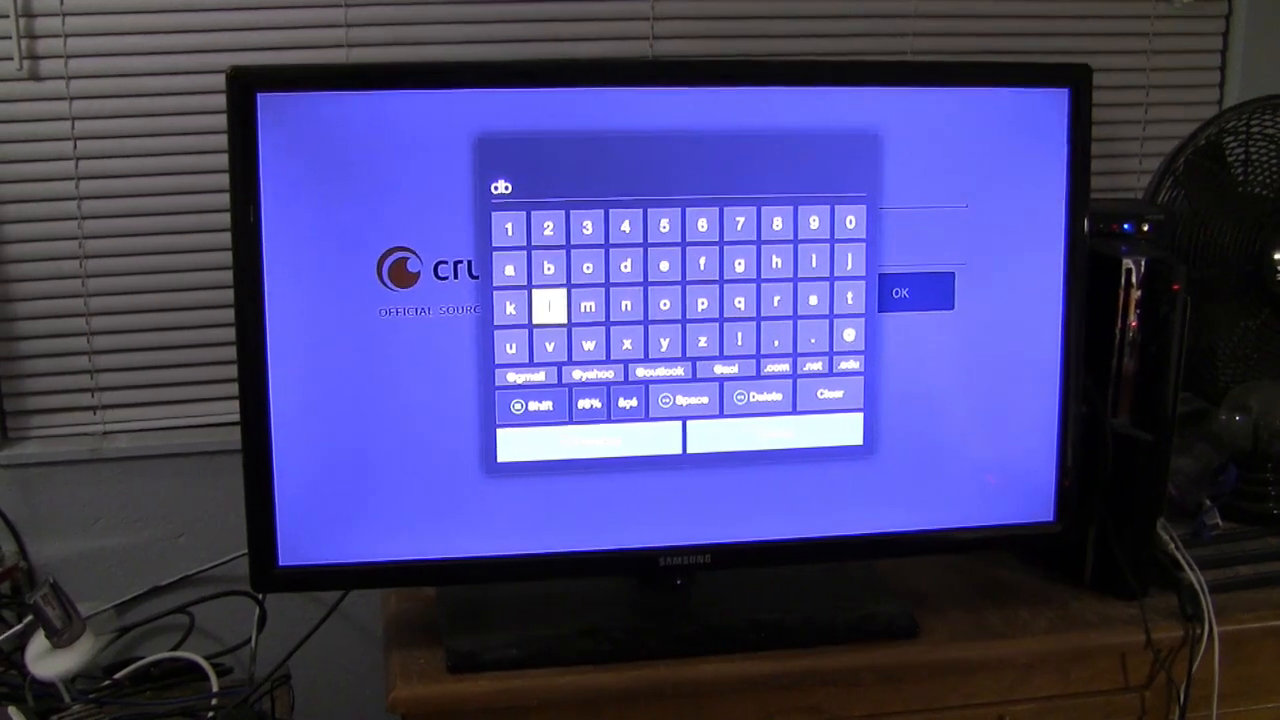
click(510, 345)
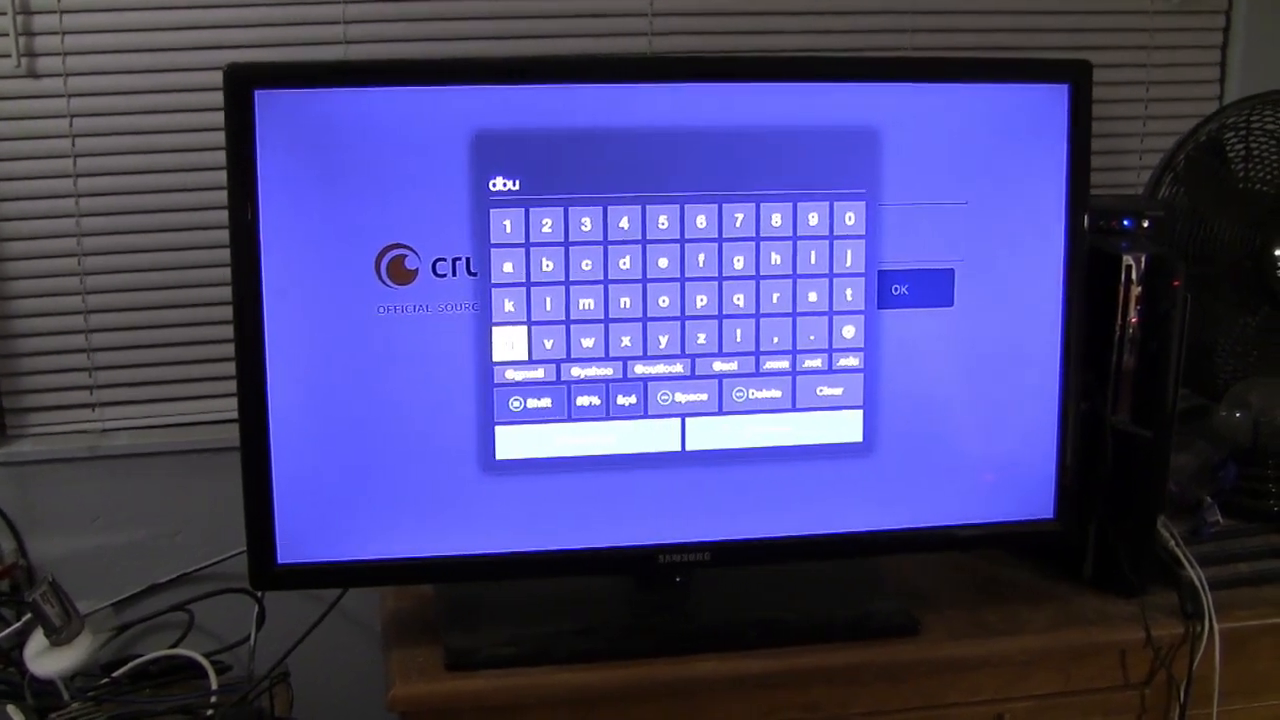